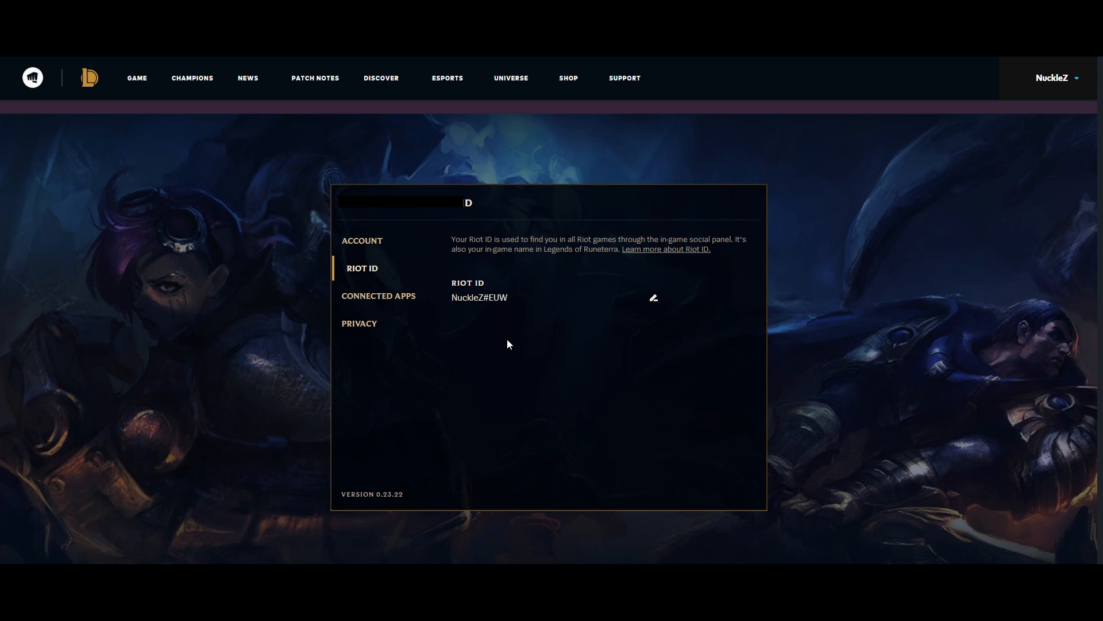
mouse_move(424, 377)
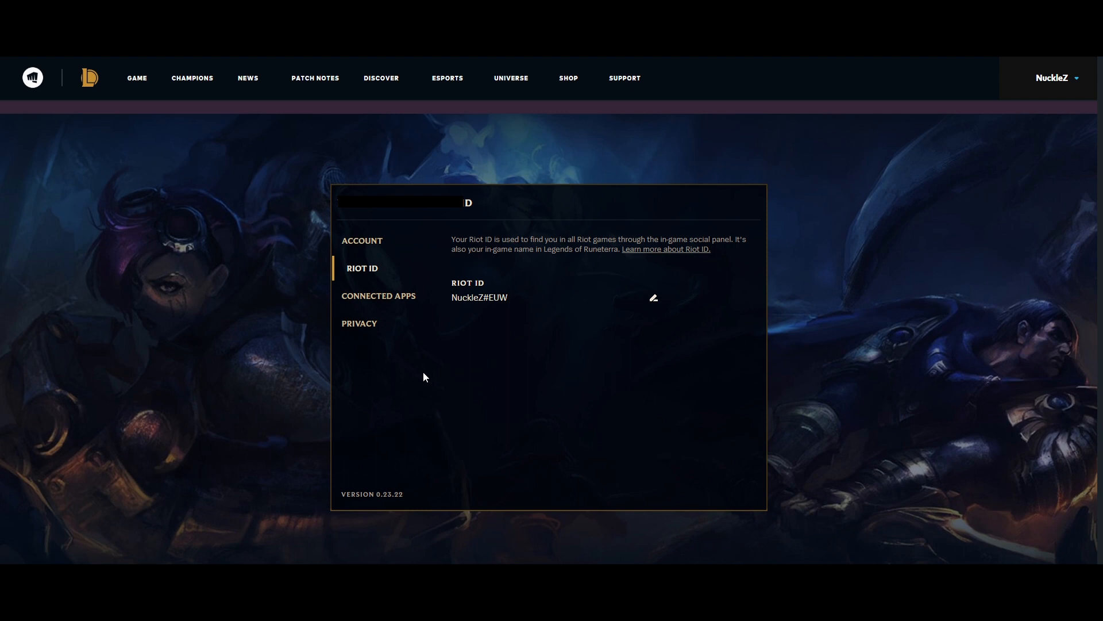
mouse_move(382, 268)
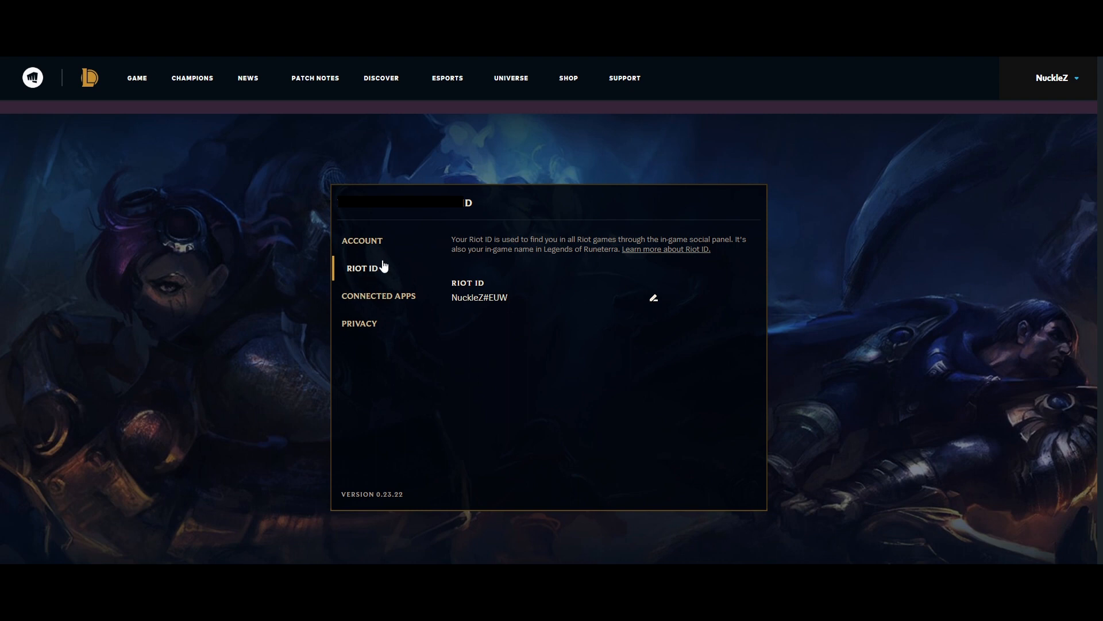
mouse_move(342, 273)
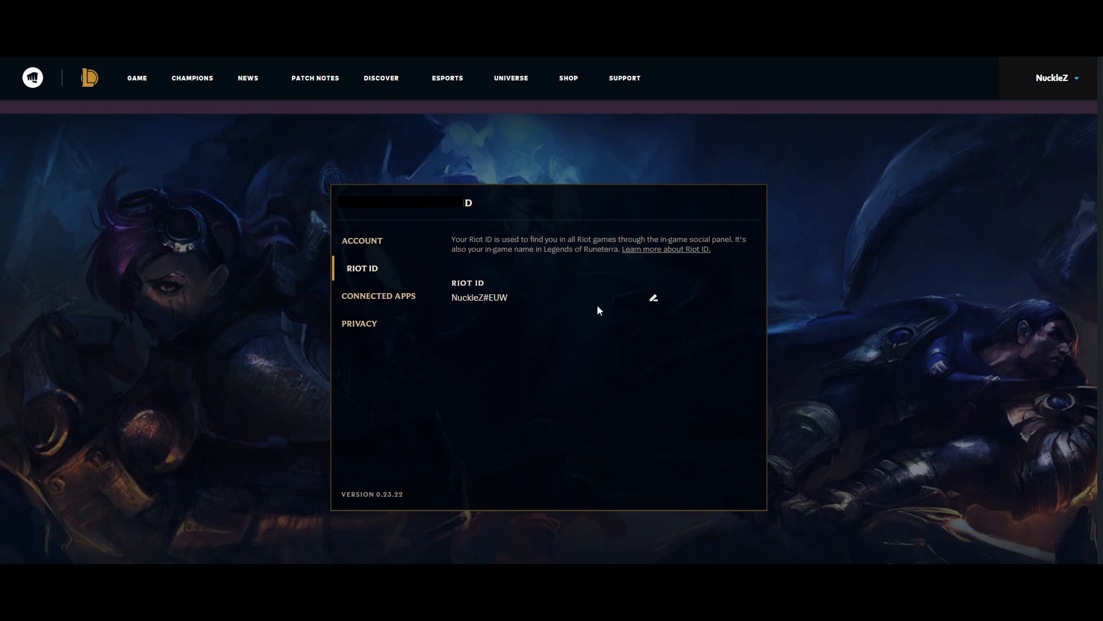
mouse_move(653, 298)
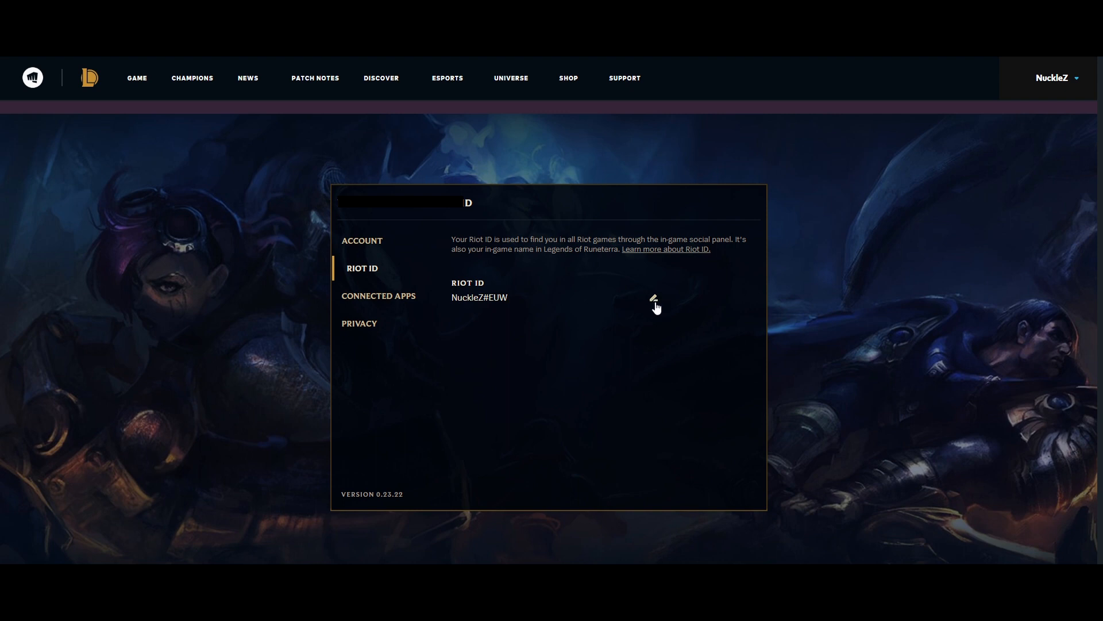
mouse_move(655, 308)
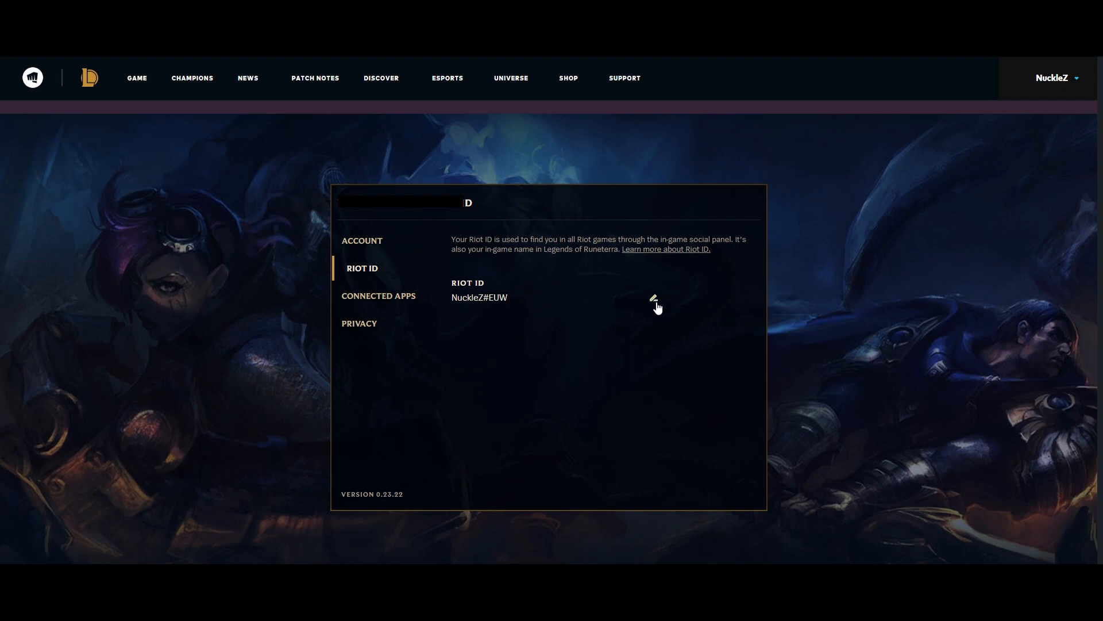